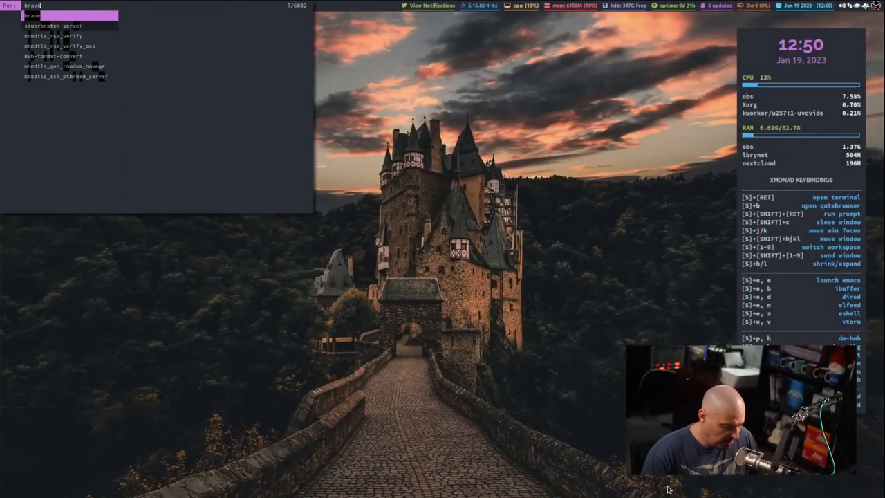
- Launch Brave, Google 'dmenu script' and open the debxp dmenu-scripts GitHub result
{"action": "key", "text": "Return"}
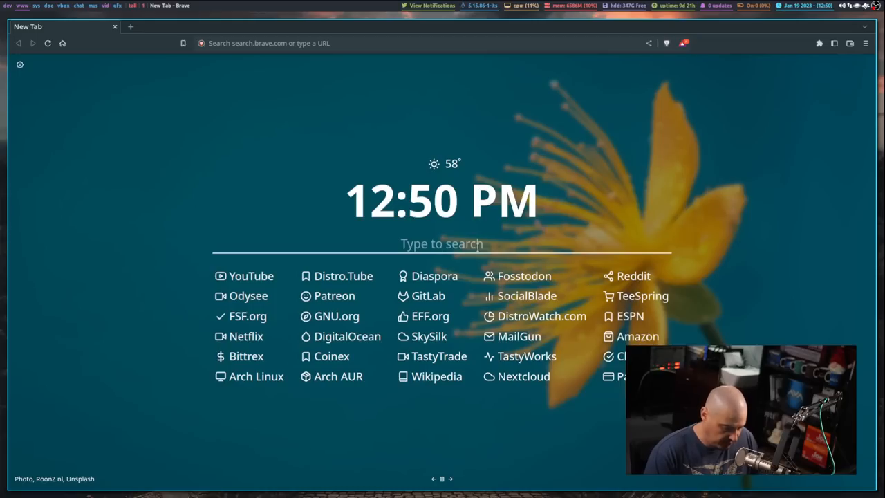
{"action": "type", "text": "dmenu script"}
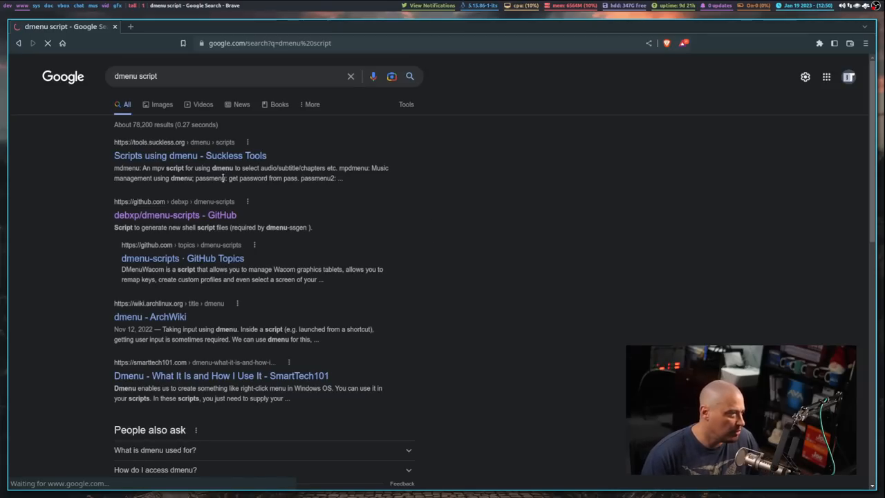
{"action": "left_click", "coordinate": [175, 216]}
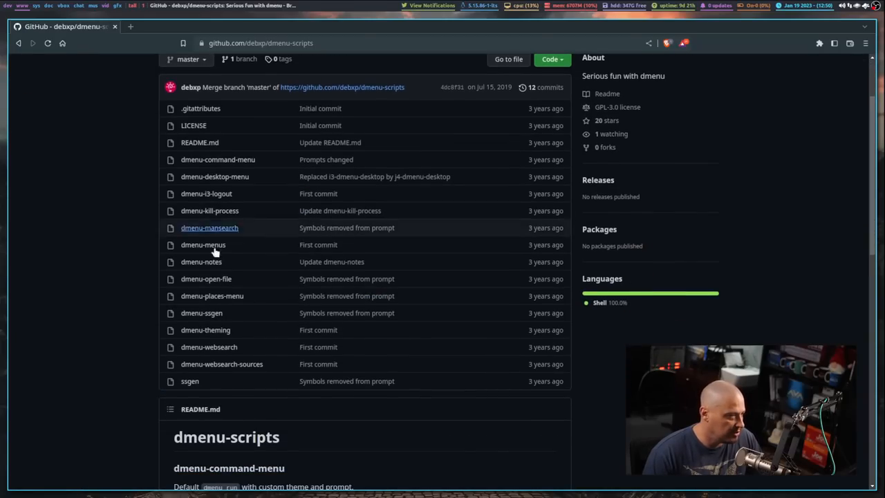
{"action": "mouse_move", "coordinate": [270, 254]}
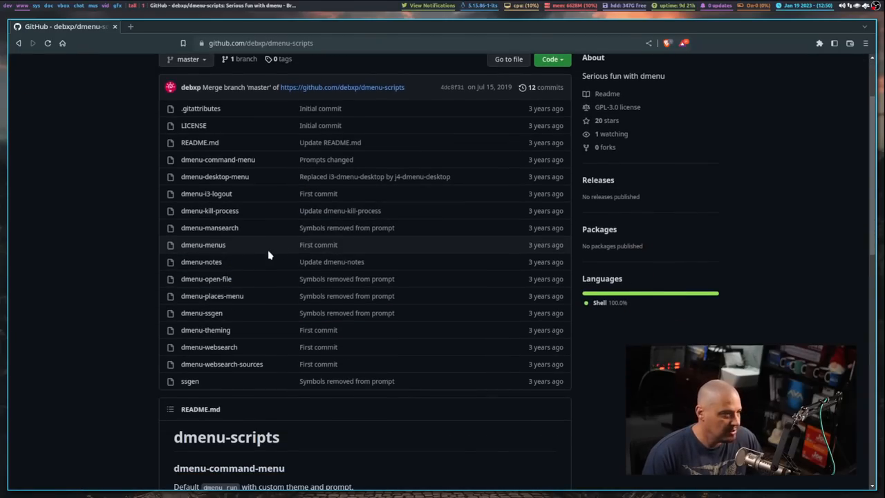
- Open the dmenu-kill-process file and enlarge the page zoom to read it
{"action": "left_click", "coordinate": [210, 210]}
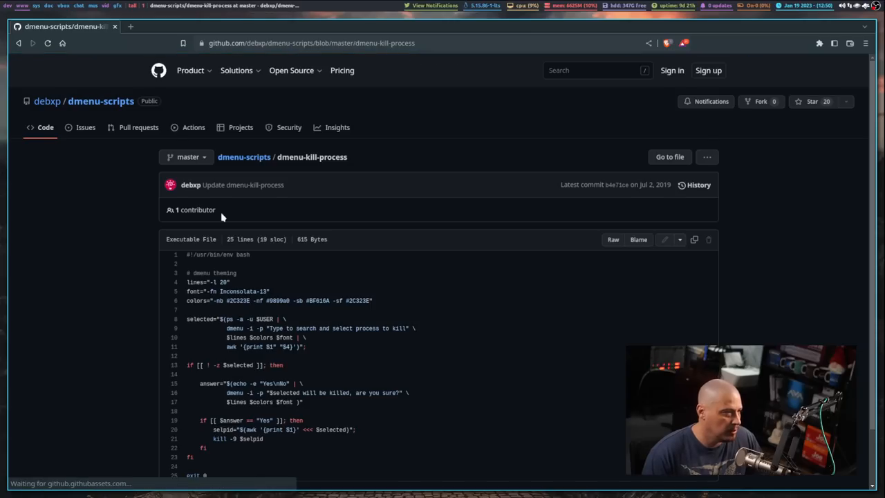
{"action": "left_click", "coordinate": [865, 43]}
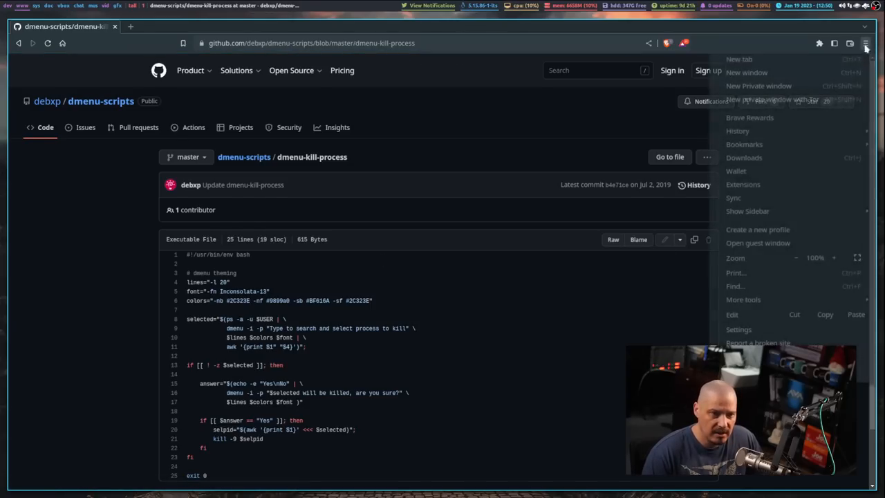
{"action": "left_click", "coordinate": [834, 257]}
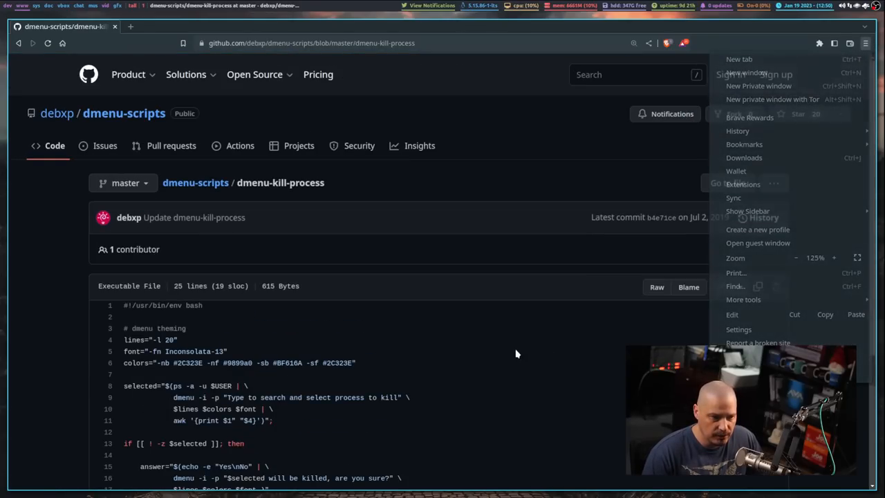
{"action": "scroll", "scroll_direction": "down", "scroll_amount": 3}
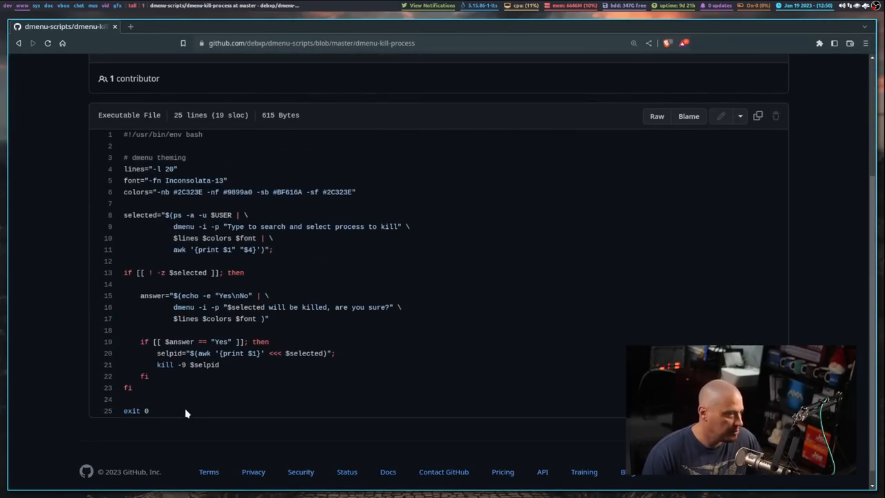
{"action": "mouse_move", "coordinate": [367, 202]}
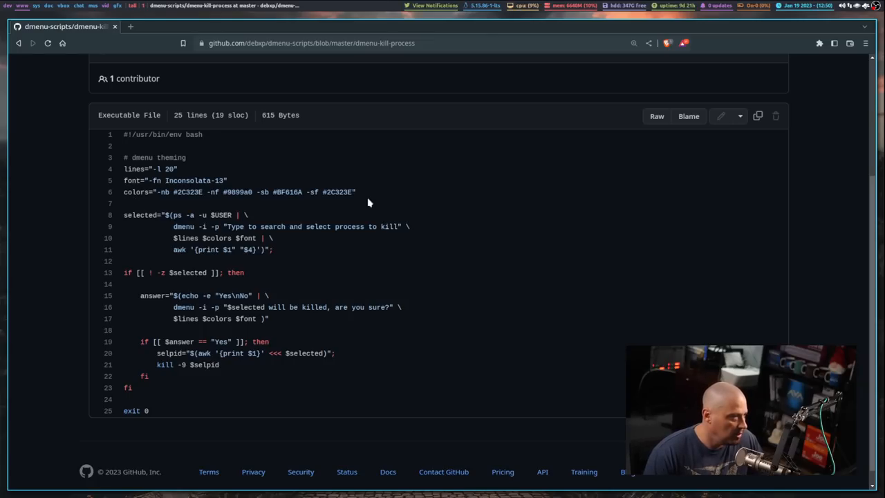
- Select the script's code lines and copy the whole contents
{"action": "left_click_drag", "start_coordinate": [123, 169], "coordinate": [356, 191]}
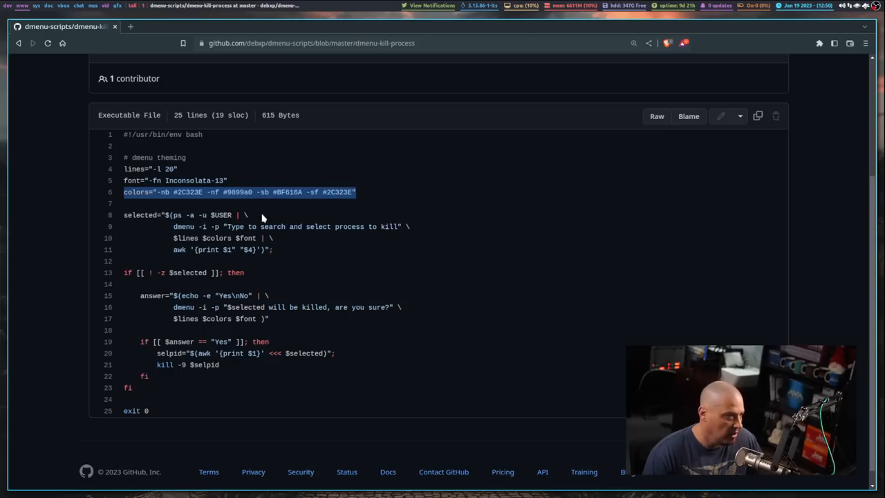
{"action": "left_click", "coordinate": [213, 210]}
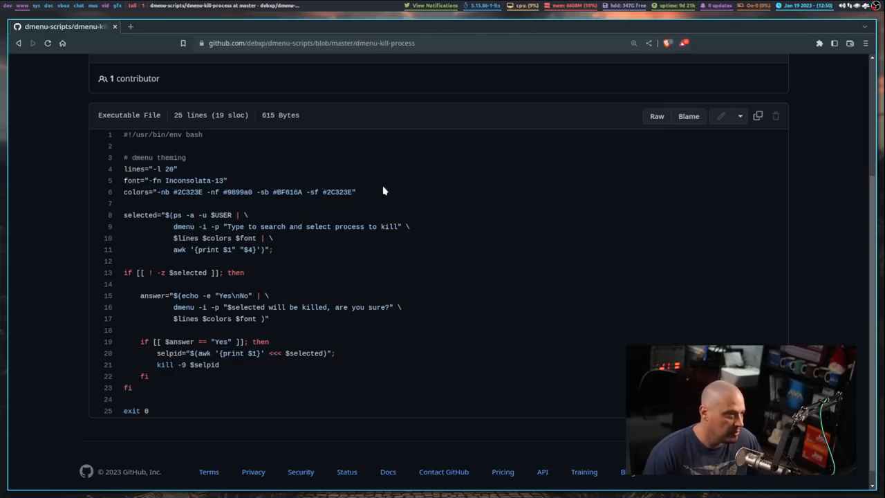
{"action": "left_click_drag", "start_coordinate": [124, 169], "coordinate": [356, 191]}
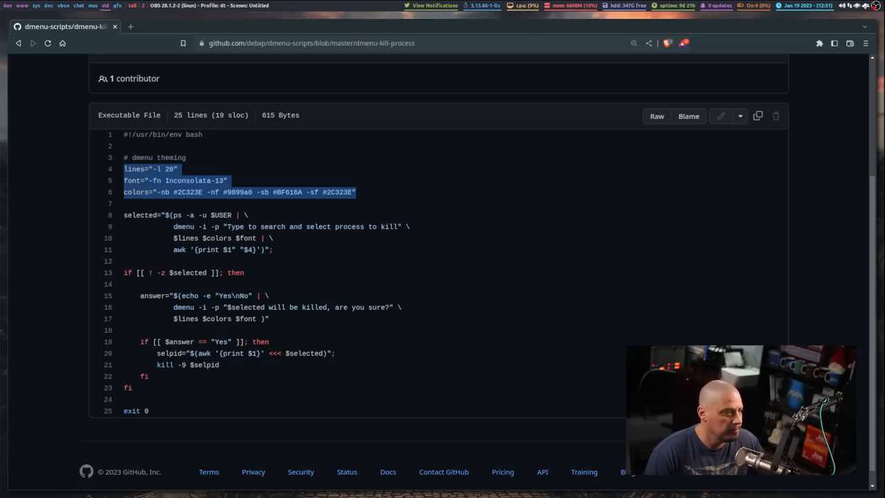
{"action": "mouse_move", "coordinate": [232, 396]}
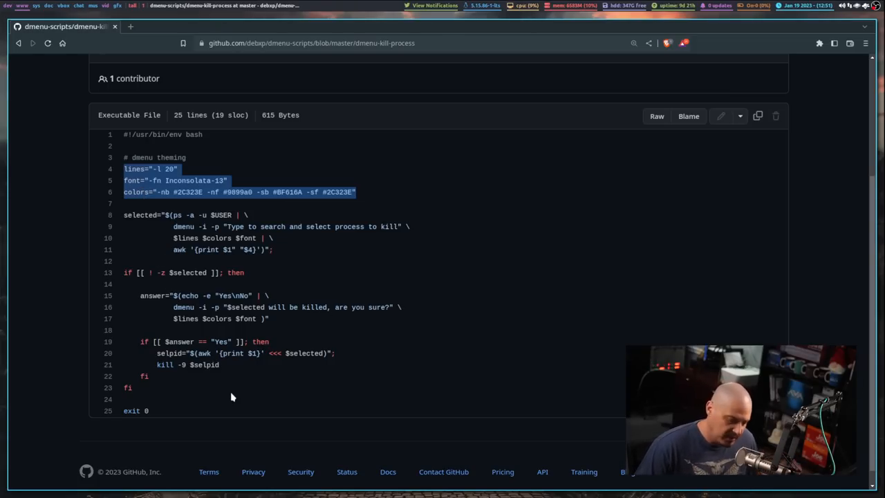
{"action": "mouse_move", "coordinate": [198, 329]}
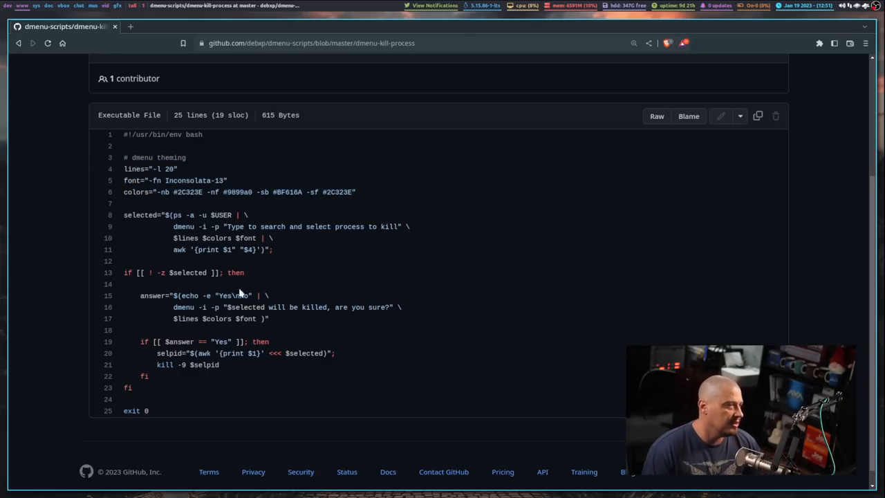
{"action": "double_click", "coordinate": [182, 227]}
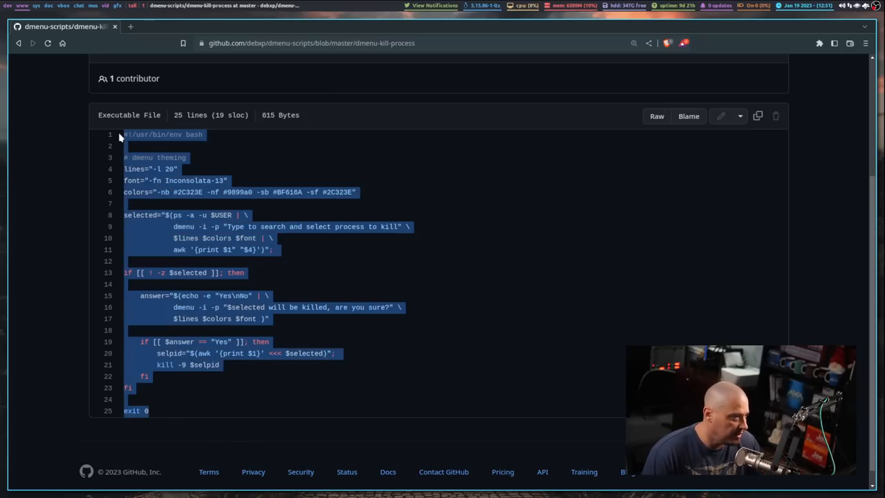
{"action": "mouse_move", "coordinate": [265, 147]}
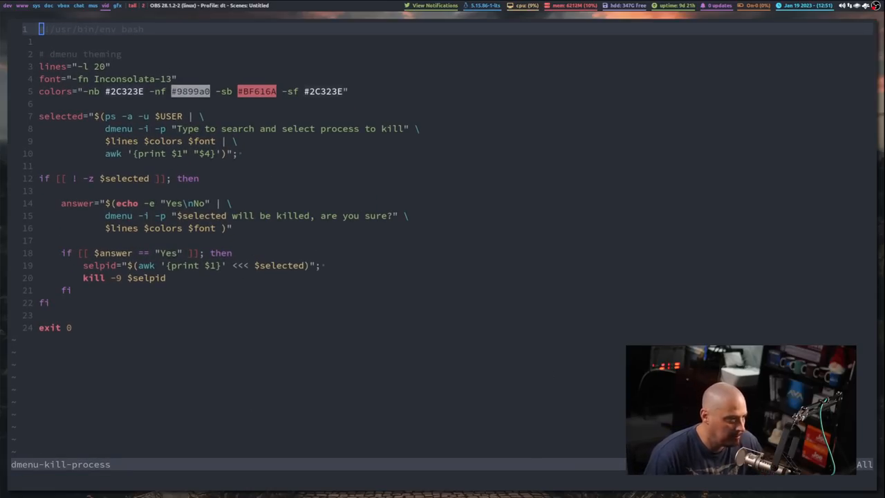
- Write the pasted script out with :wq and quit back to the terminal
{"action": "type", "text": ":wq"}
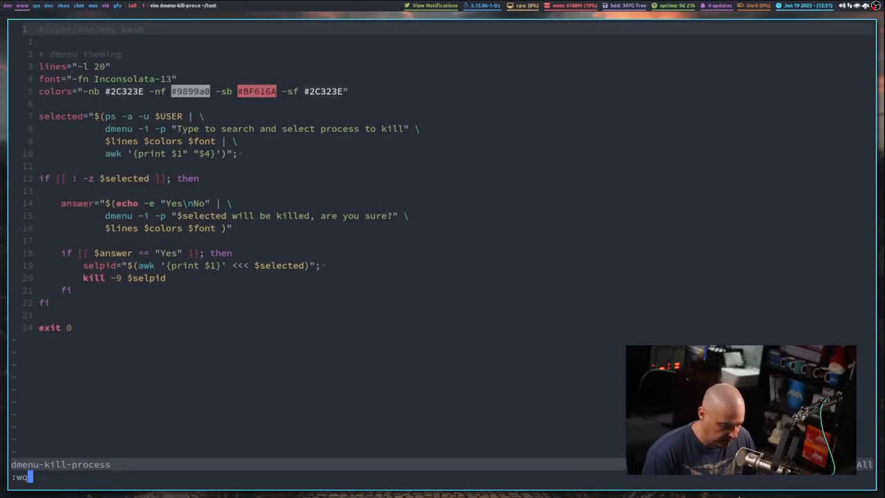
{"action": "key", "text": "Return"}
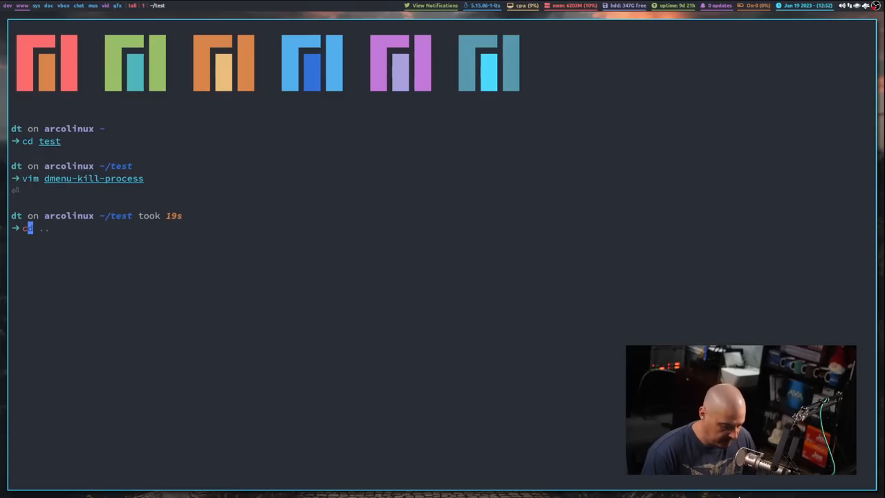
- chmod +x dmenu-kill-process and run ./dmenu-kill-process to show its process menu
{"action": "type", "text": "chom"}
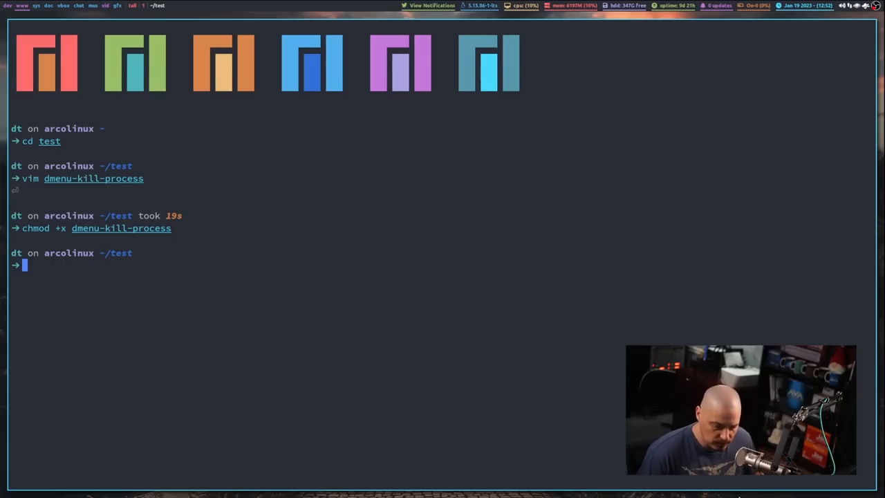
{"action": "type", "text": "./dmenu-kill-process"}
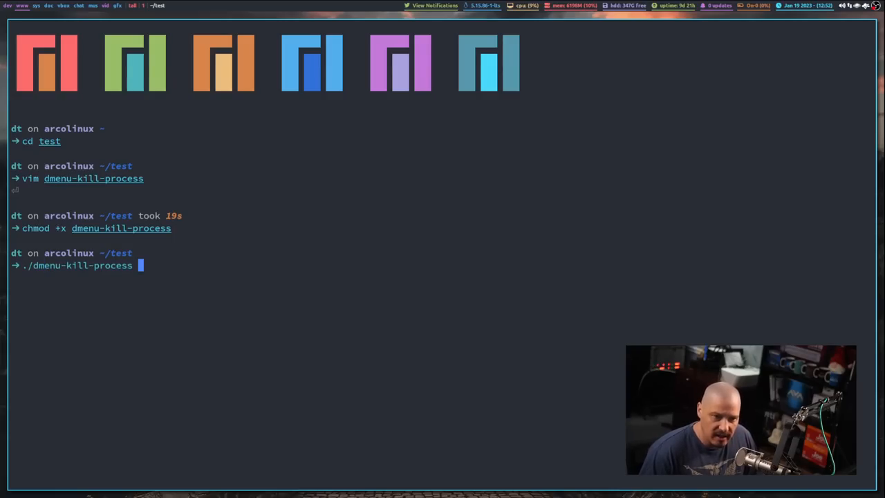
{"action": "key", "text": "Return"}
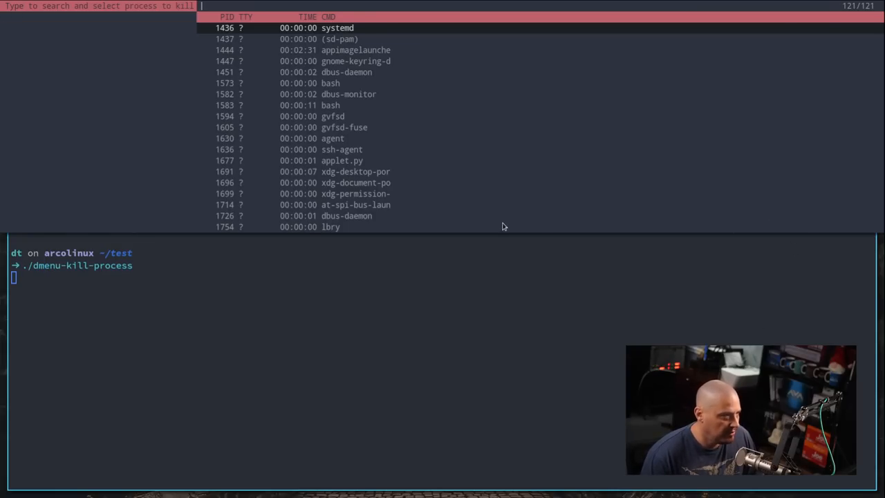
{"action": "mouse_move", "coordinate": [260, 203]}
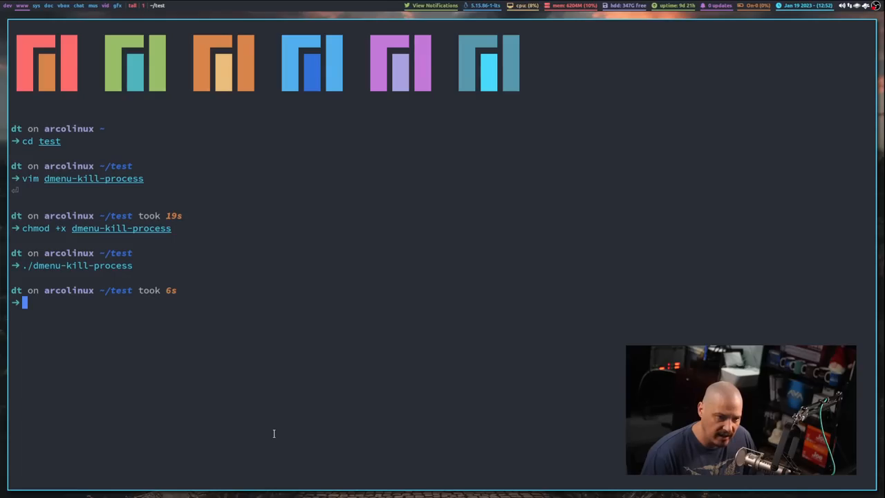
- Edit dmenu-kill-process in vim so both dmenu calls read rofi -dmenu
{"action": "type", "text": "vim dmenu-kill-process"}
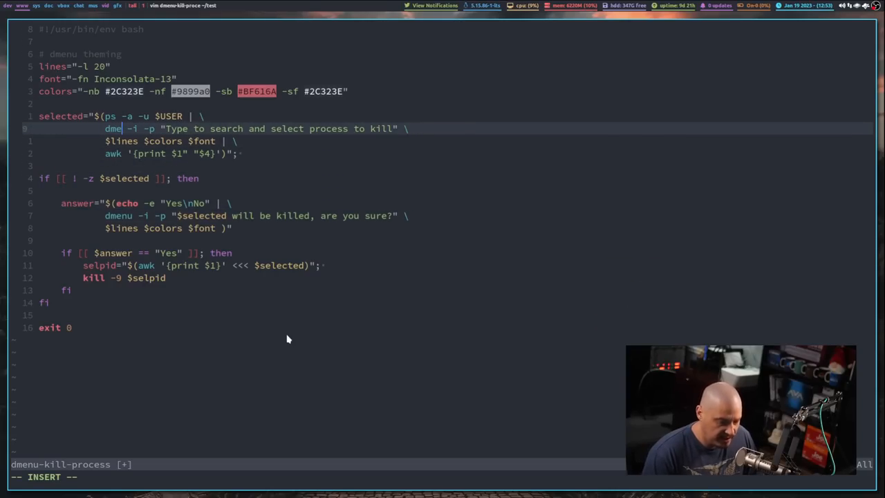
{"action": "type", "text": "rofi"}
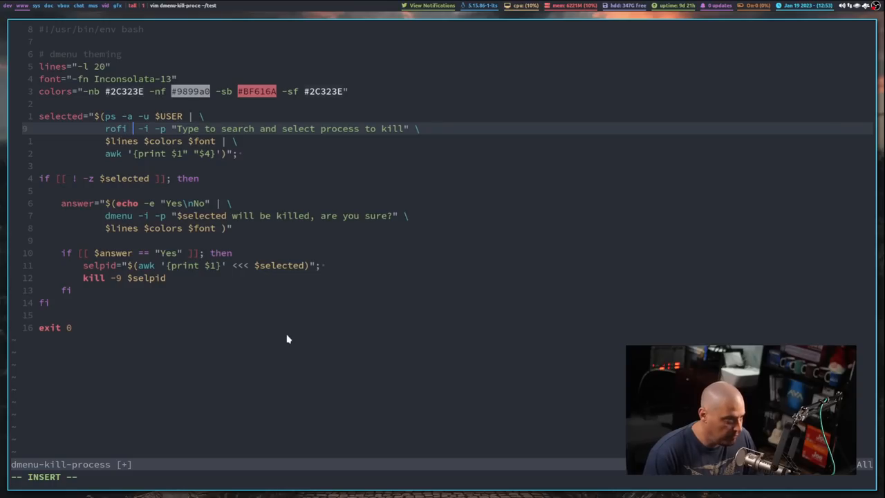
{"action": "type", "text": "-dmenu"}
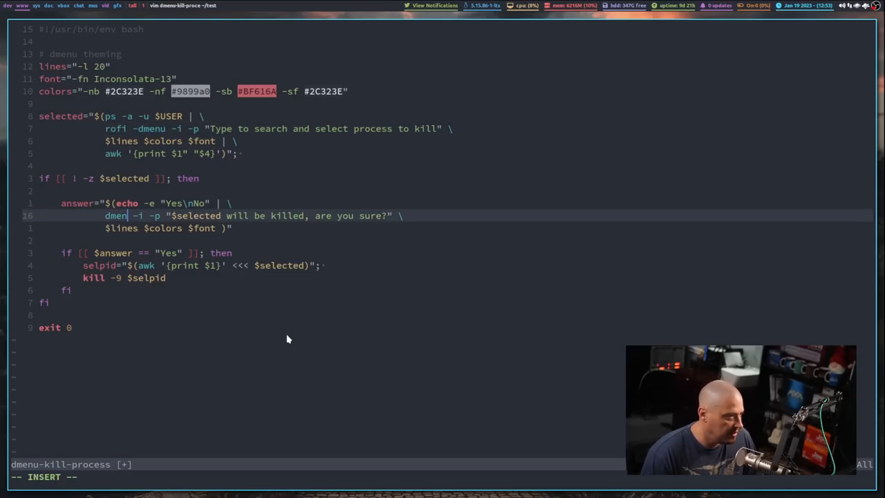
{"action": "type", "text": "rofi"}
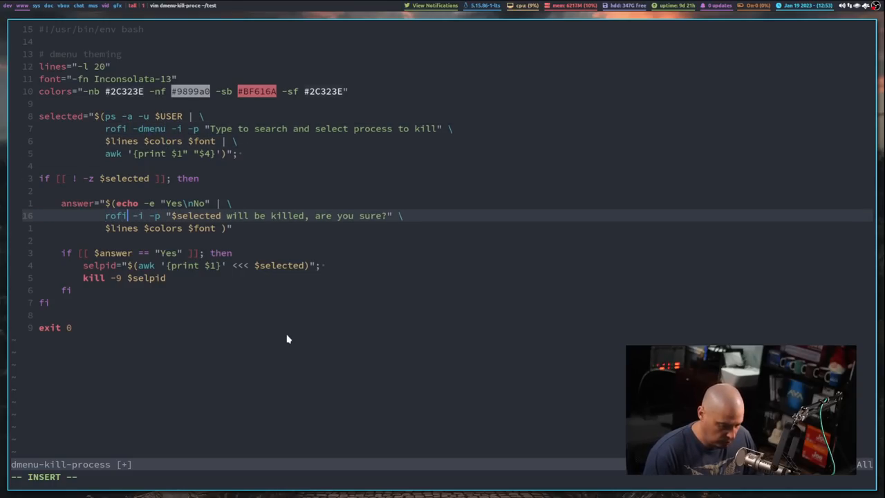
{"action": "type", "text": "-dmenu"}
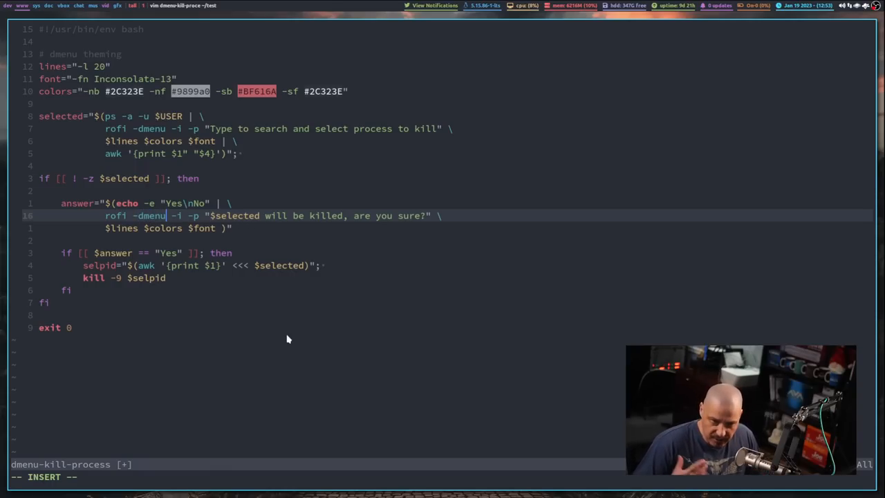
{"action": "key", "text": "Escape"}
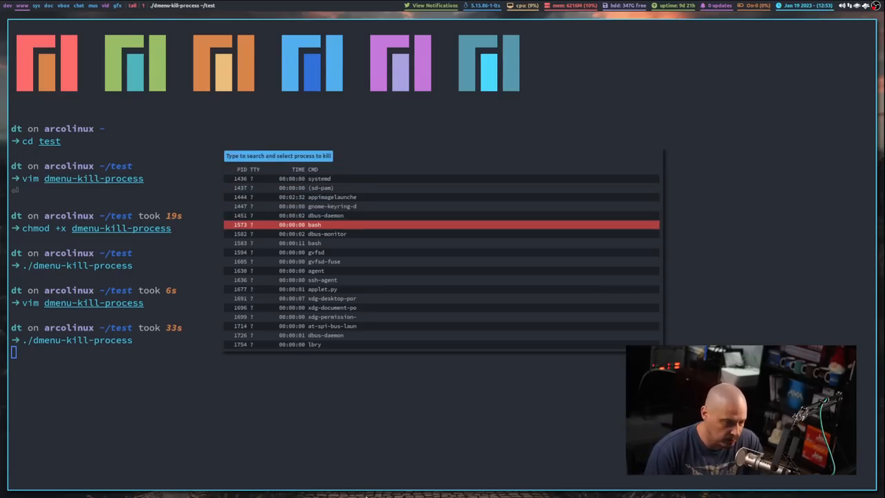
- Run the edited script and dismiss the rofi process list without killing anything
{"action": "key", "text": "Return"}
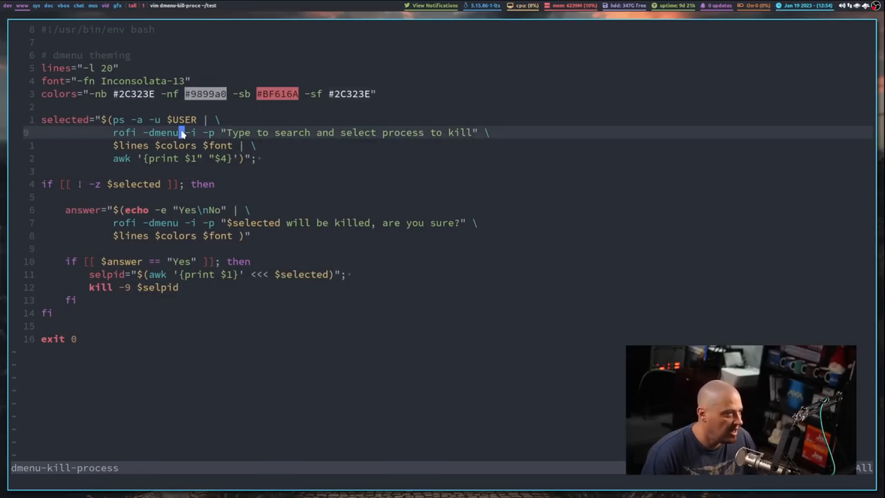
{"action": "mouse_move", "coordinate": [144, 57]}
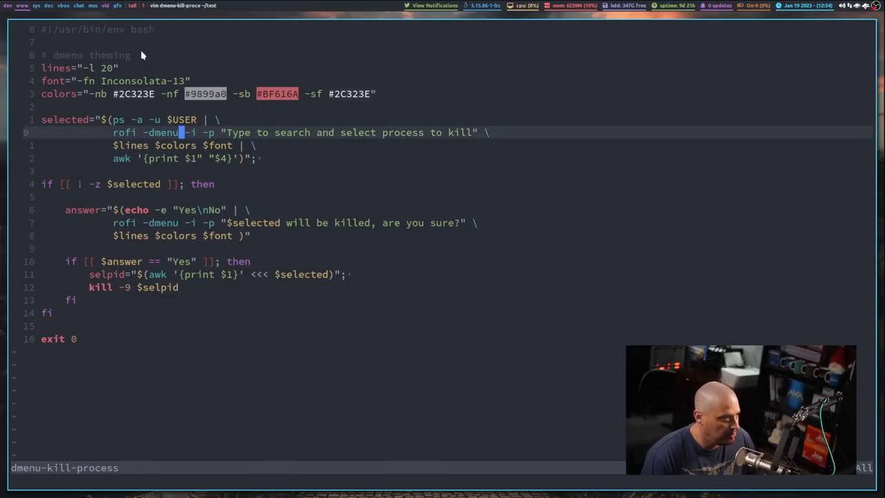
- Add DMENU="dmenu -l 20 -i" near the top of the script
{"action": "key", "text": "o"}
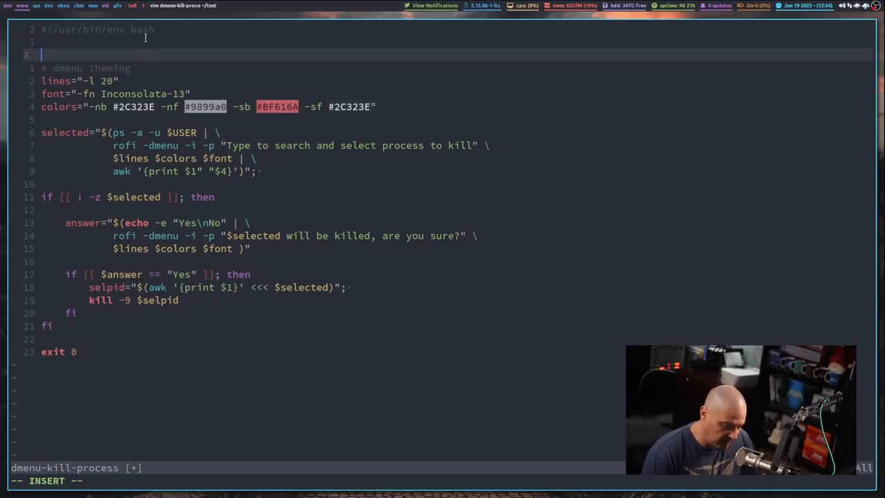
{"action": "type", "text": "DM"}
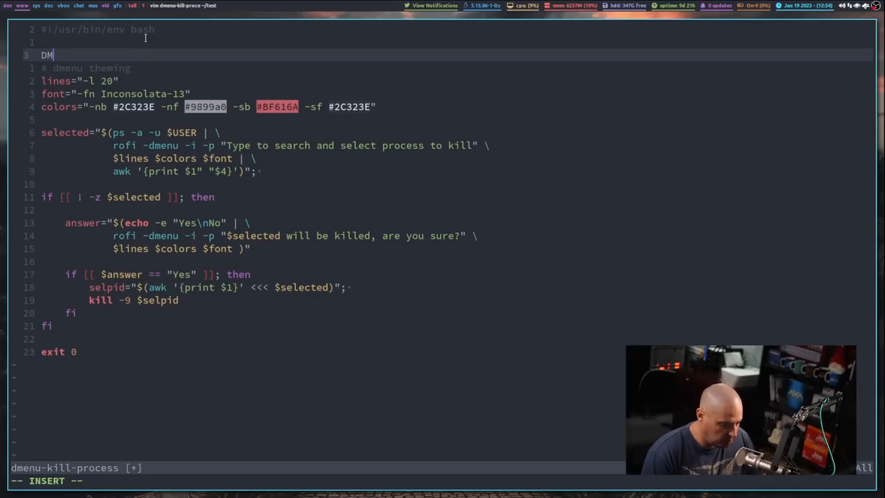
{"action": "type", "text": "ENU="}
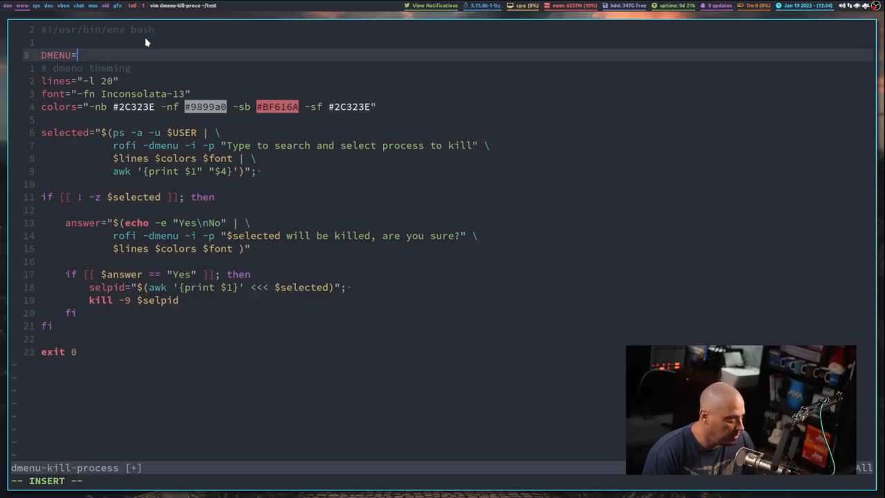
{"action": "type", "text": "\"dmenu"}
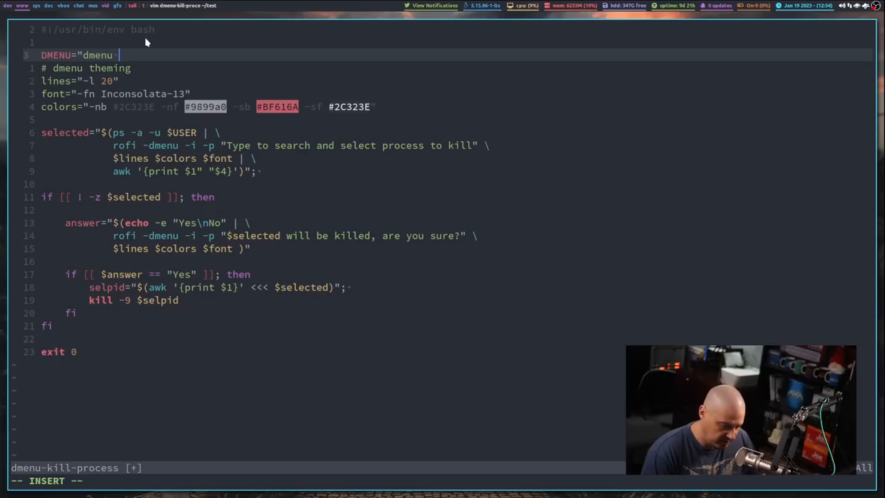
{"action": "type", "text": "-l 20 -i"}
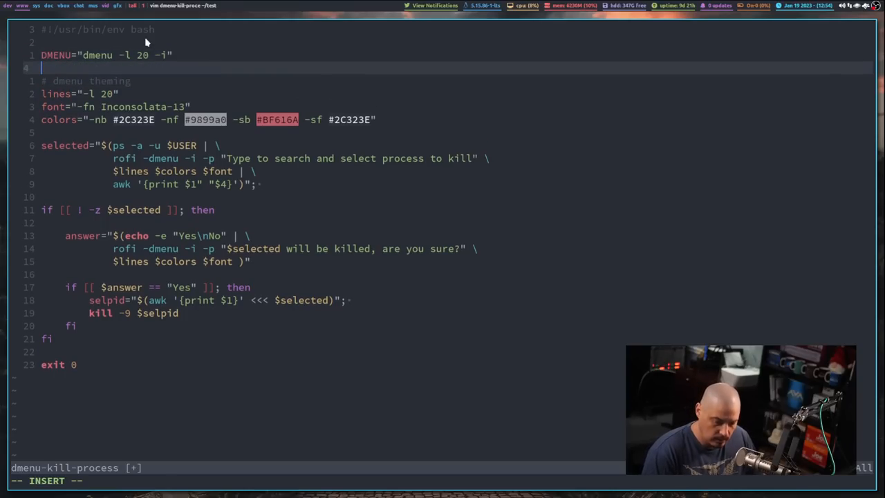
{"action": "mouse_move", "coordinate": [151, 196]}
{"action": "type", "text": "${DMENU}"}
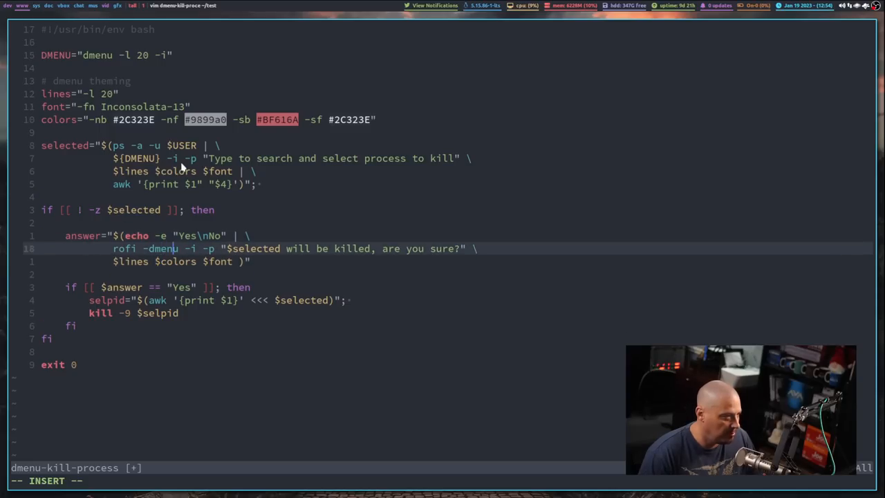
- Replace the rofi -dmenu calls with ${DMENU}, save and run the script
{"action": "key", "text": "BackSpace"}
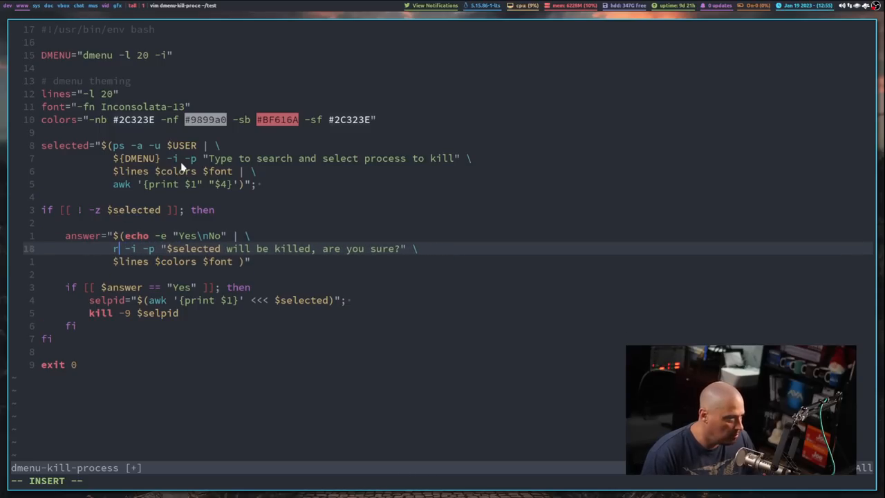
{"action": "type", "text": "${}"}
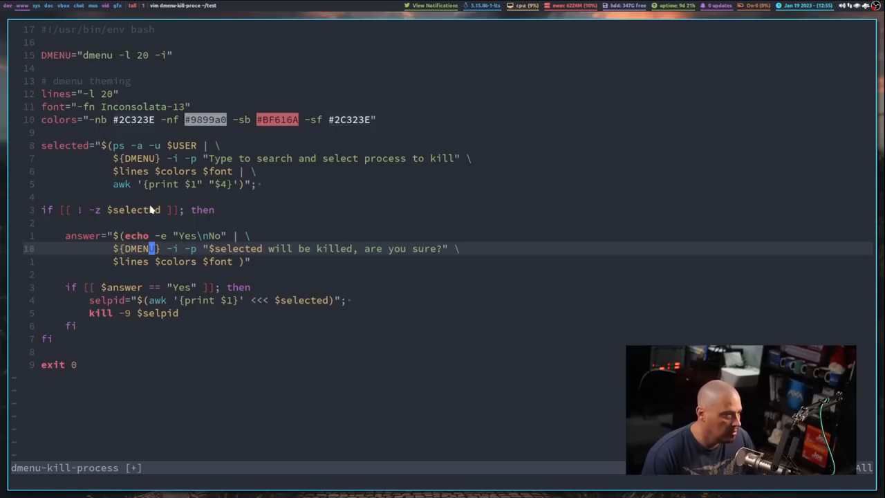
{"action": "mouse_move", "coordinate": [192, 261]}
{"action": "type", "text": "./dmenu-kill-process"}
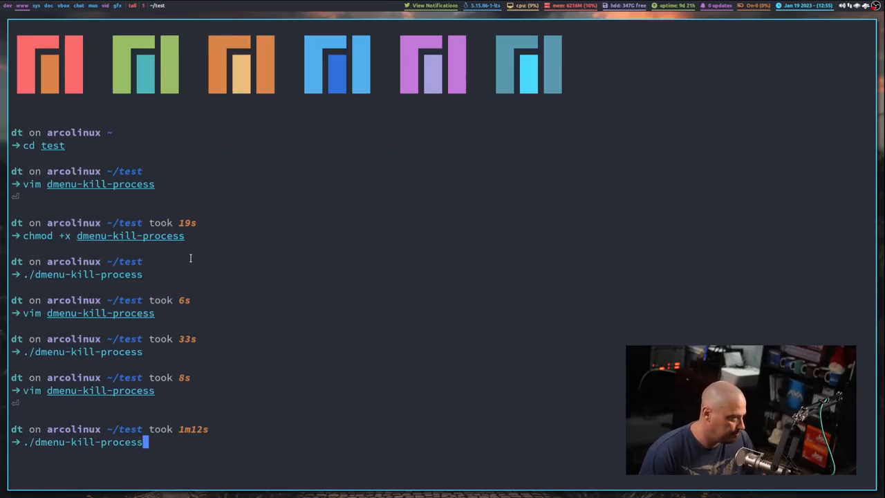
{"action": "key", "text": "Return"}
{"action": "type", "text": "DMENU=\"dm"}
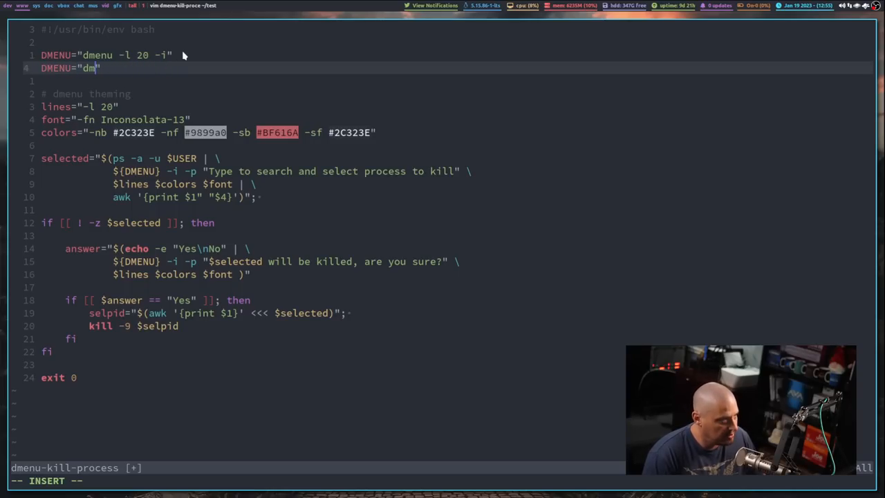
- Add DMENU="rofi -dmenu", comment out the dmenu line, save and rerun the script
{"action": "type", "text": "rofi -d"}
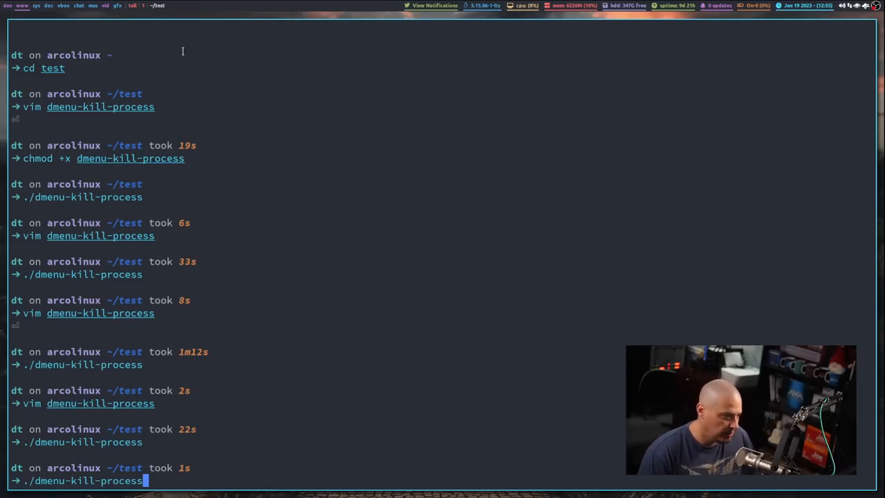
- Reopen dmenu-kill-process in vim to review DMENU now set to rofi -dmenu
{"action": "type", "text": "vim dmenu-kill-process"}
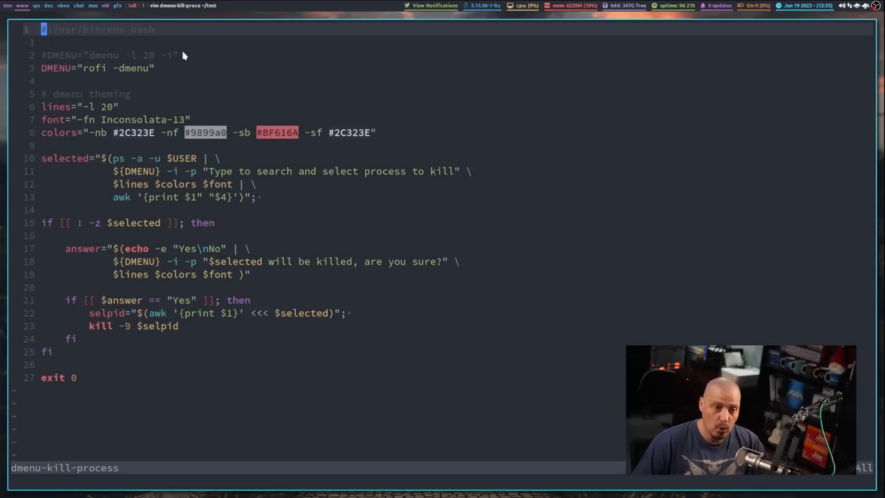
{"action": "mouse_move", "coordinate": [160, 83]}
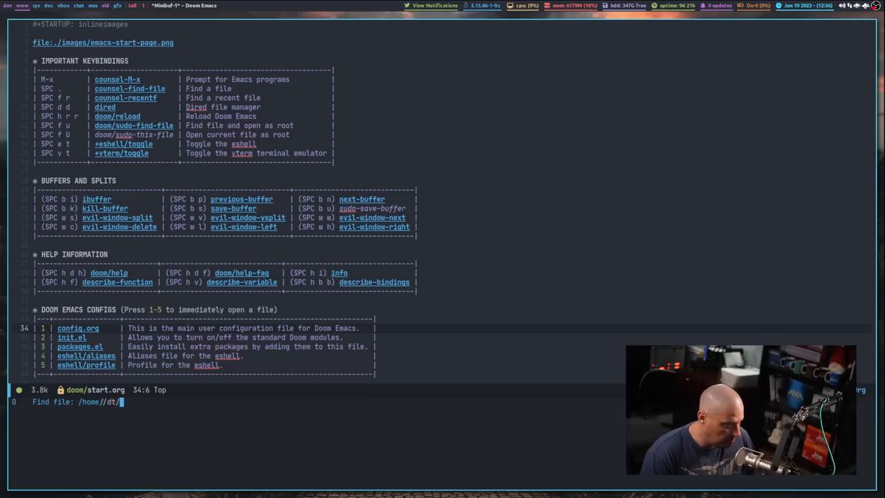
- Find ~/nc/gitlab-repos/dmscripts and open its config file showing the DMENU line
{"action": "type", "text": "~/nc/gitlab-repos/dmscr"}
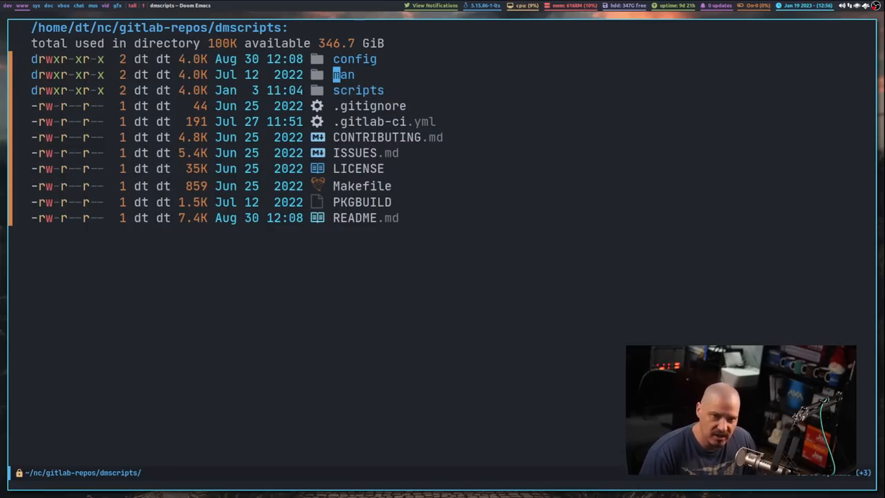
{"action": "key", "text": "k"}
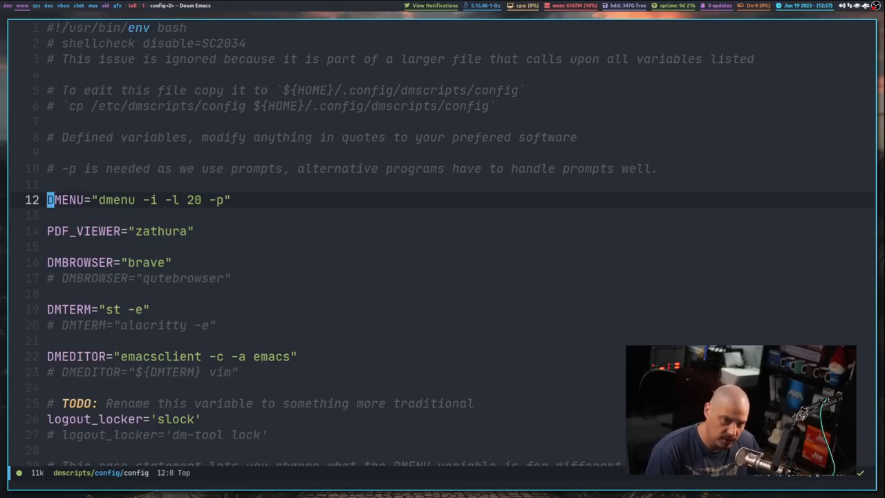
- Write the commented line #DMENU="rofi -dmenu" below the active dmenu definition
{"action": "type", "text": "#"}
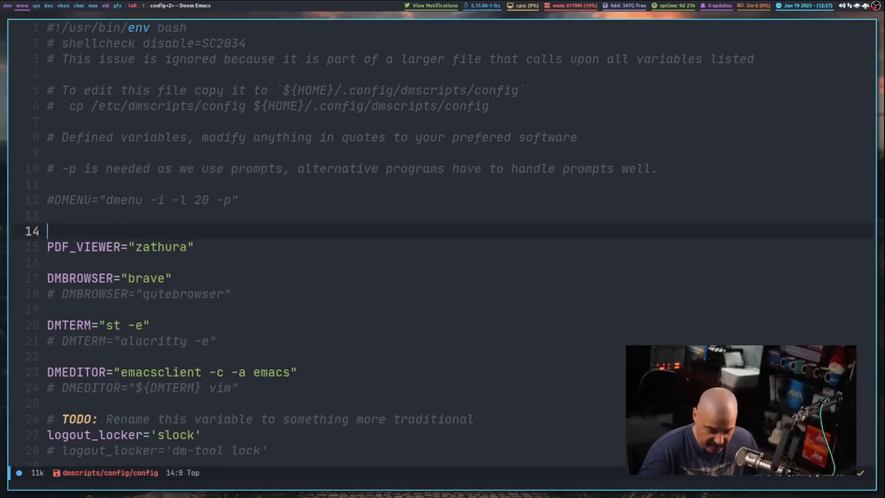
{"action": "type", "text": "DMENU=\""}
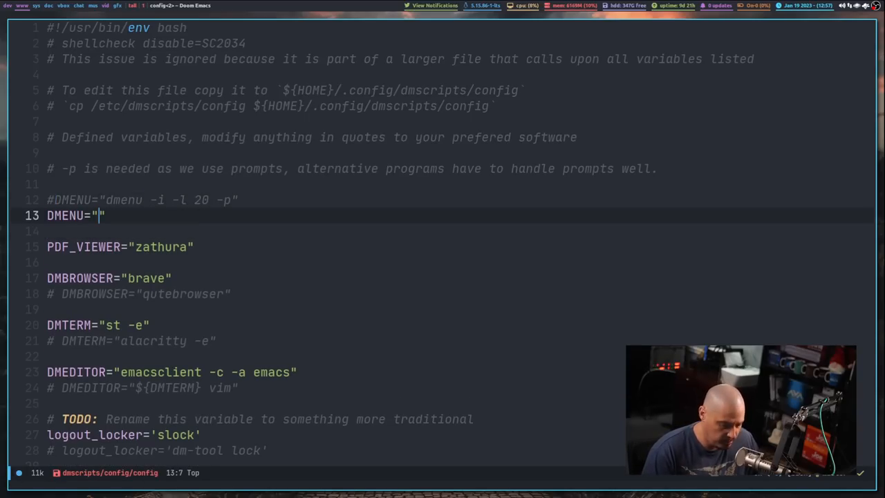
{"action": "type", "text": "rofi -d"}
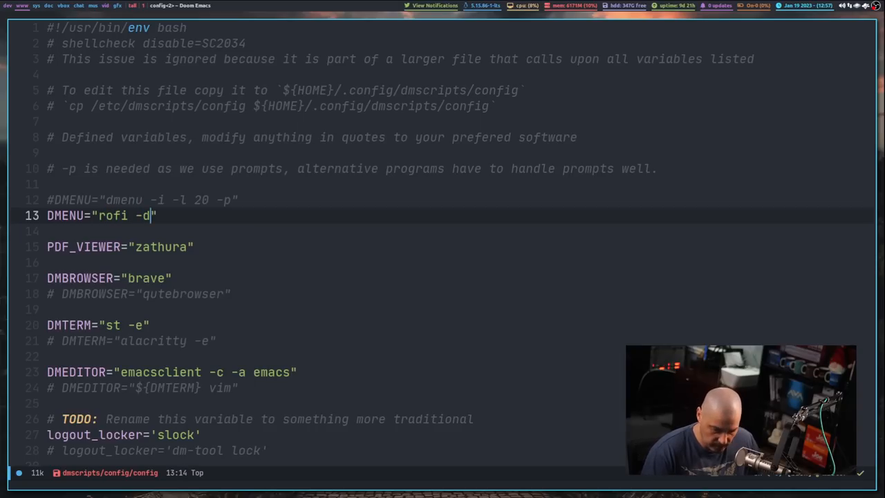
{"action": "type", "text": "menu"}
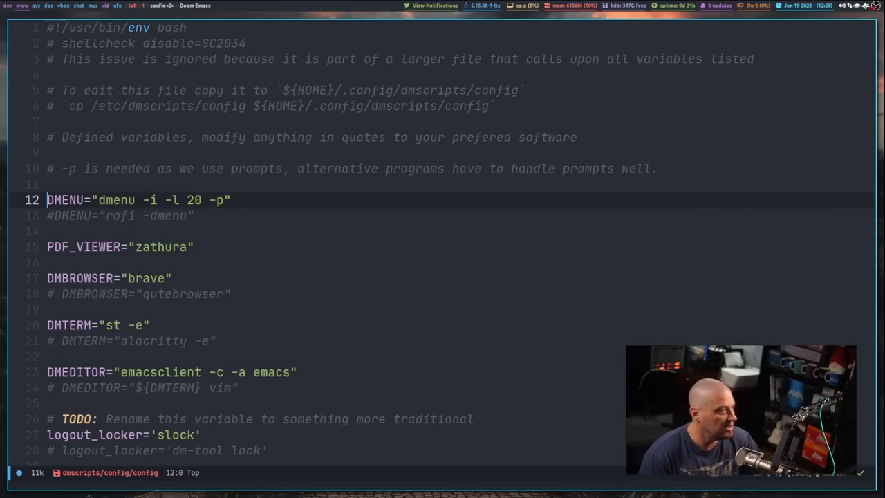
{"action": "mouse_move", "coordinate": [237, 240]}
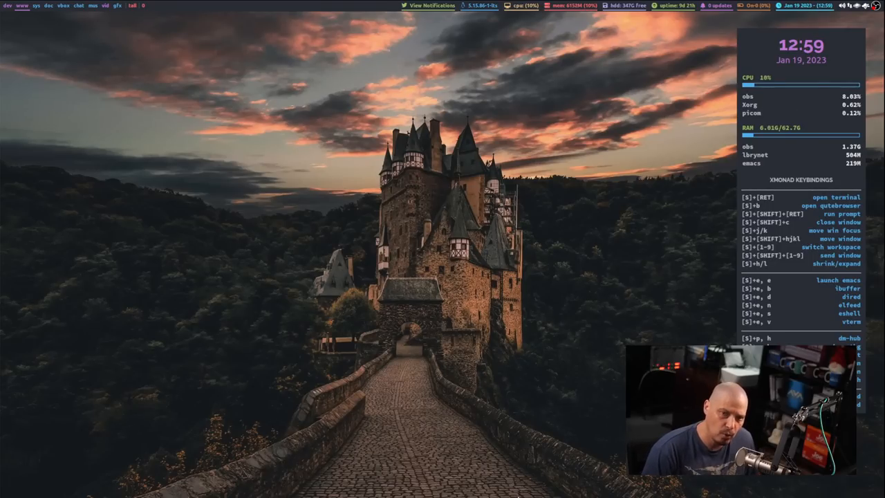
- In a new terminal, read the dmenu man page and quit it
{"action": "key", "text": "Super+Return"}
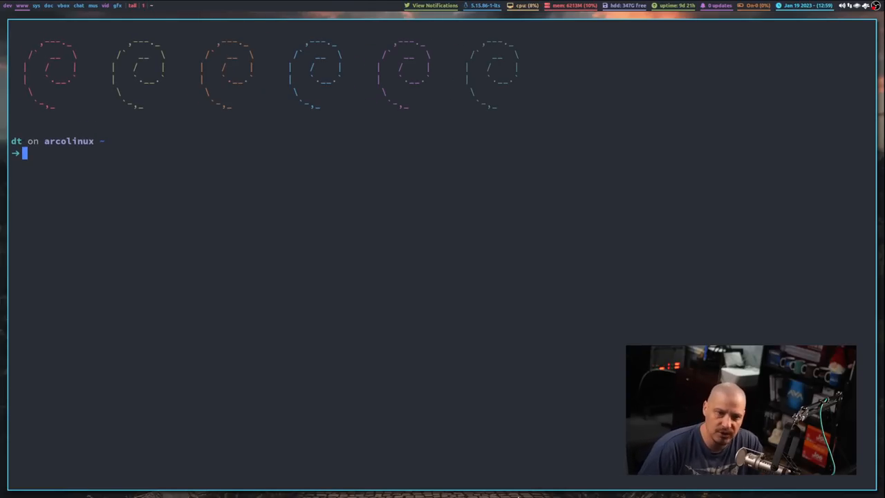
{"action": "type", "text": "man dmenu"}
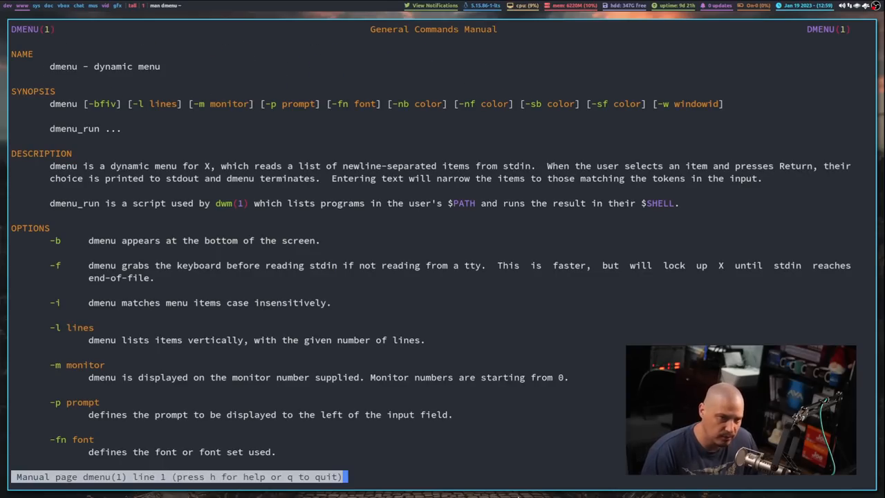
{"action": "key", "text": "q"}
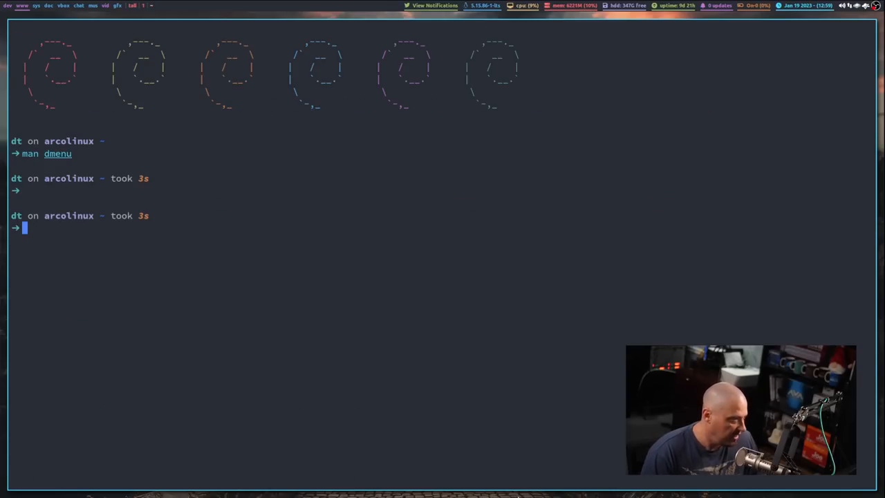
- Read through the rofi man page and quit it
{"action": "type", "text": "man f"}
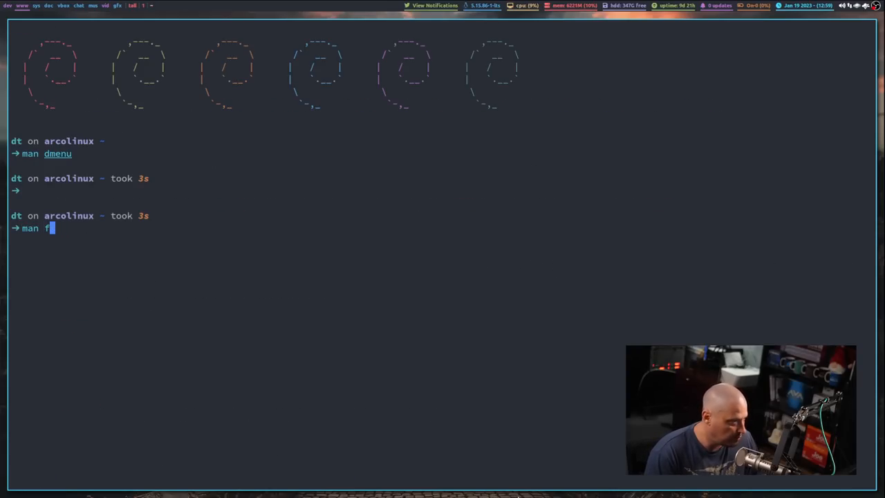
{"action": "type", "text": "rofi"}
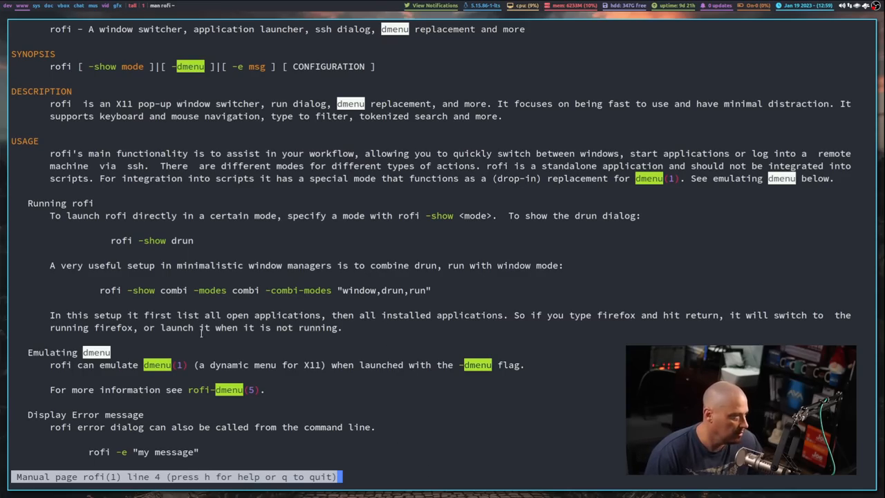
{"action": "scroll", "scroll_direction": "down", "scroll_amount": 3}
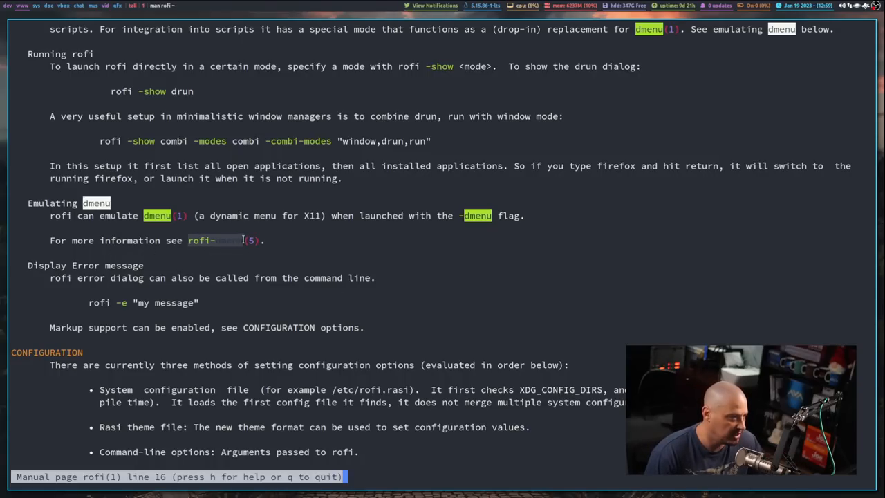
{"action": "key", "text": "q"}
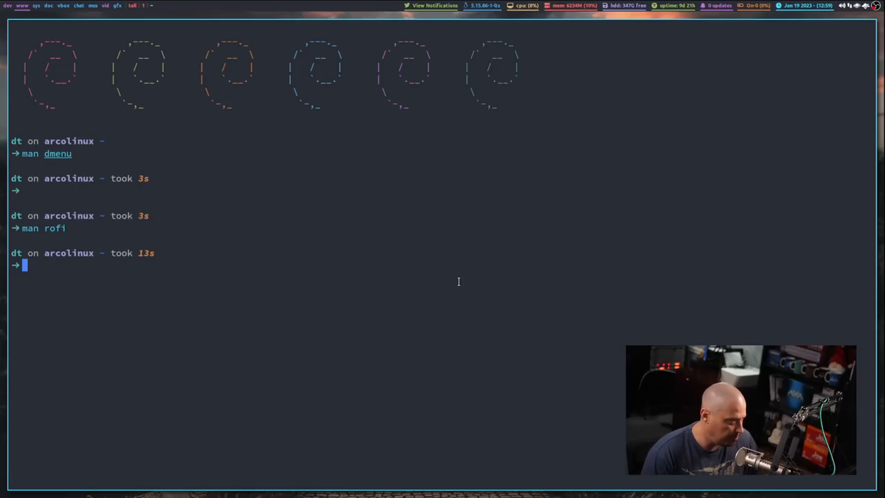
- Read through the rofi-dmenu man page and quit back to the shell prompt
{"action": "type", "text": "man rofi"}
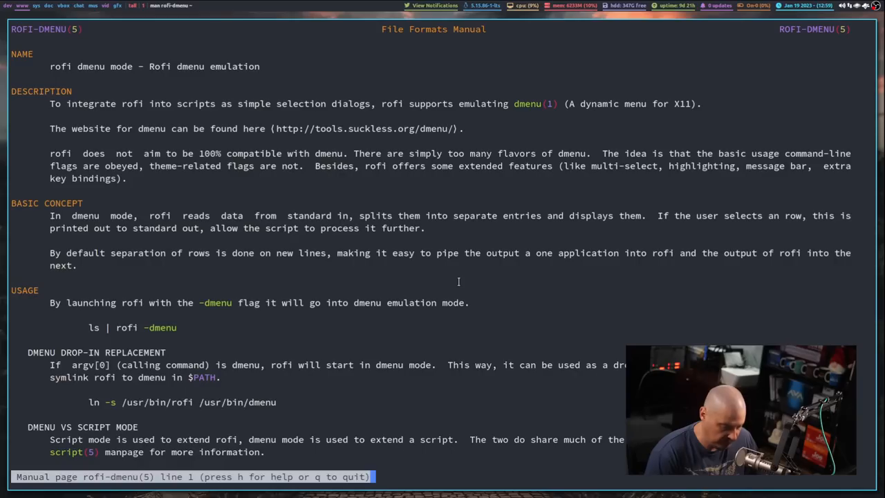
{"action": "scroll", "scroll_direction": "down", "scroll_amount": 3}
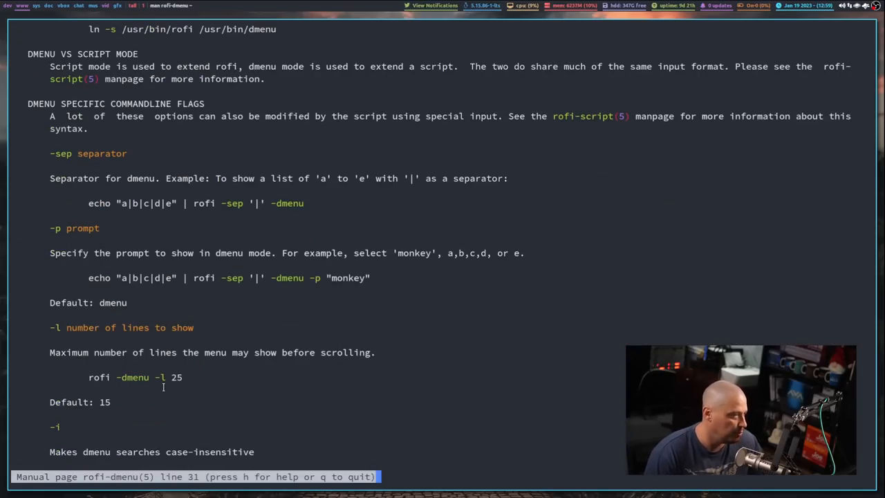
{"action": "scroll", "scroll_direction": "down", "scroll_amount": 3}
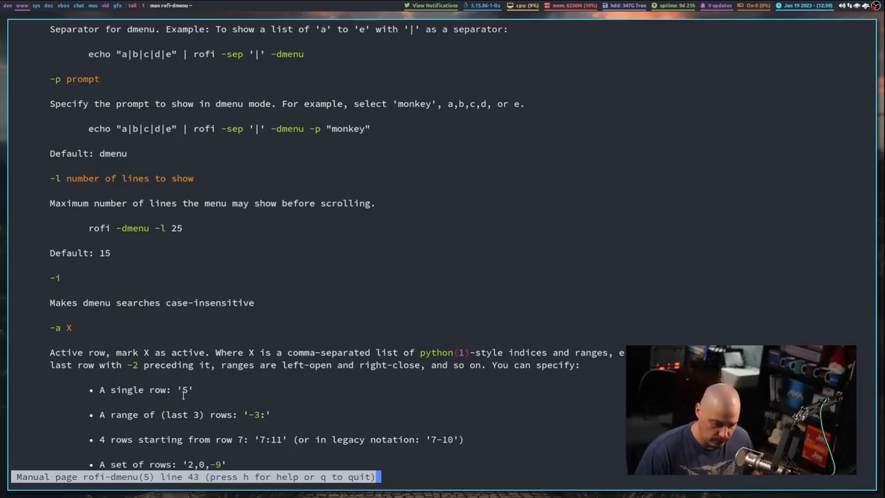
{"action": "key", "text": "q"}
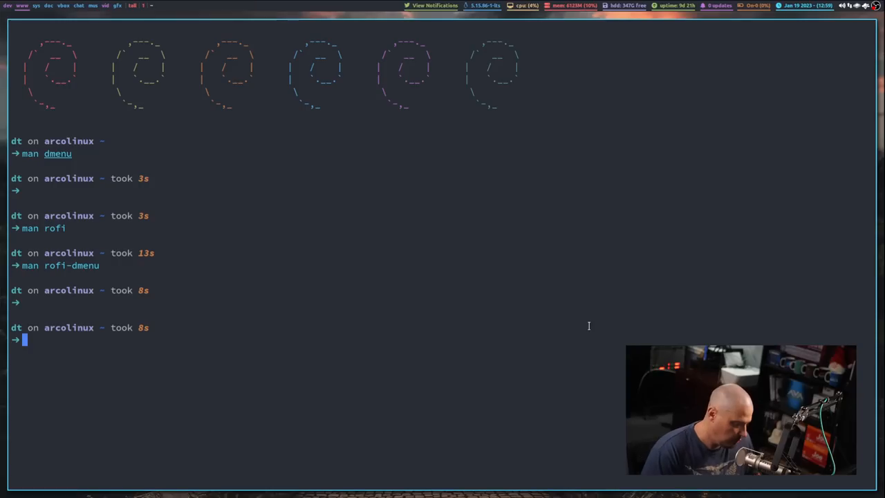